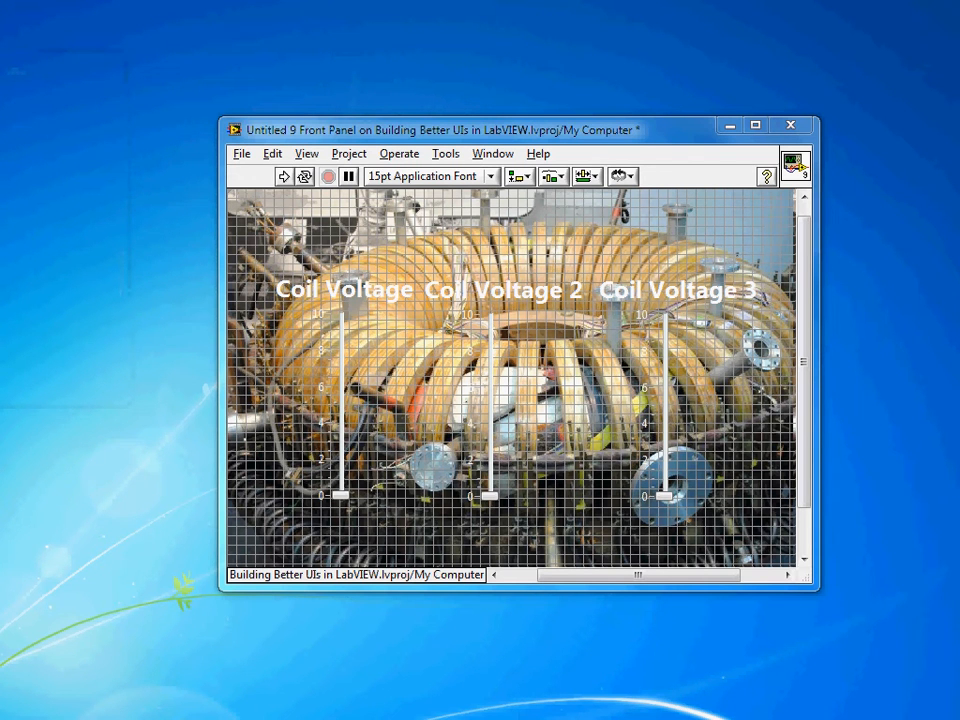
pyautogui.moveTo(129, 170)
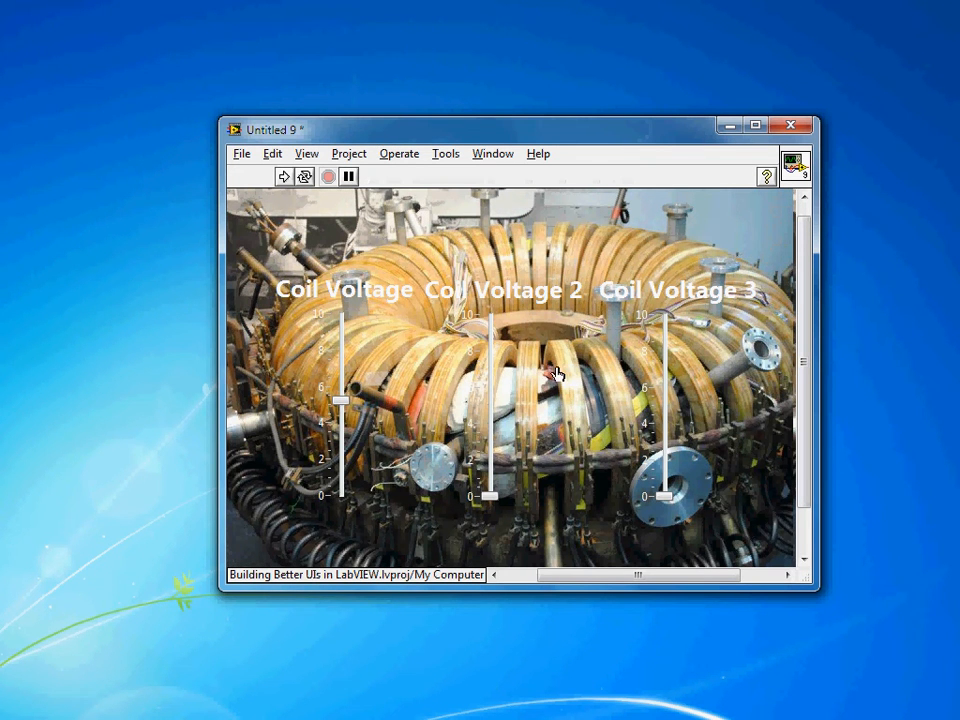
pyautogui.moveTo(577, 436)
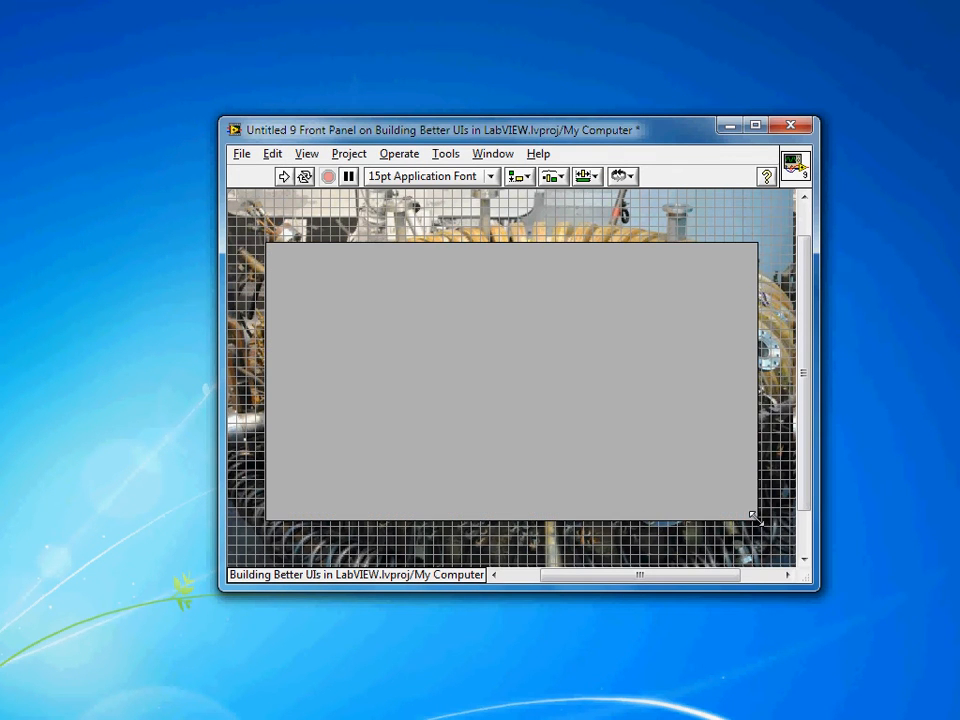
# - Place a flat grey box decoration on the panel and send it behind the sliders
pyautogui.click(616, 175)
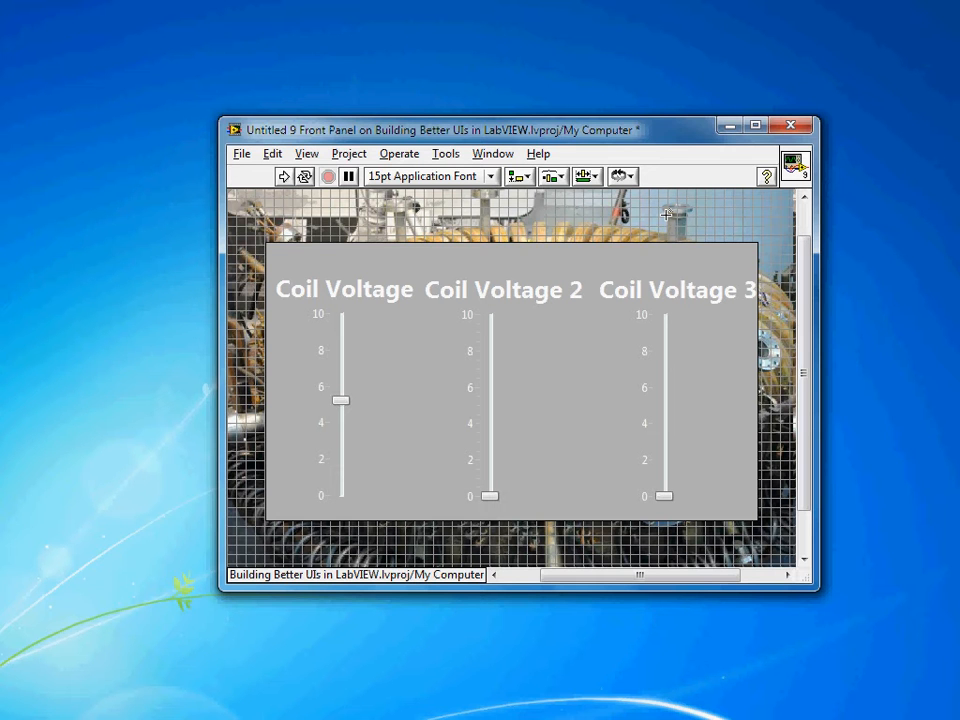
pyautogui.click(512, 380)
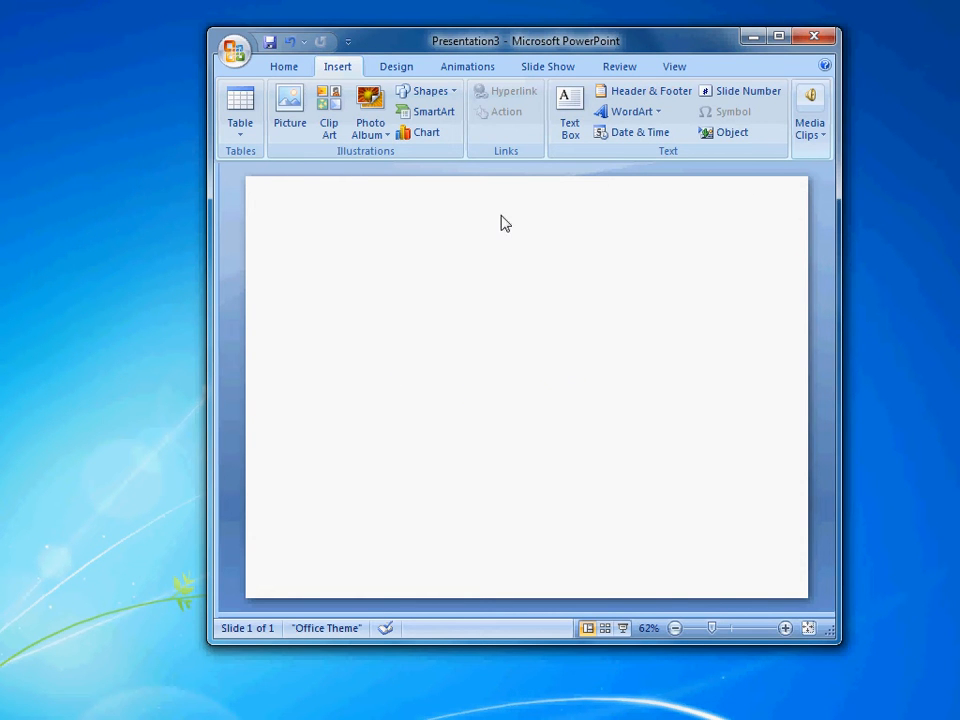
pyautogui.moveTo(498, 225)
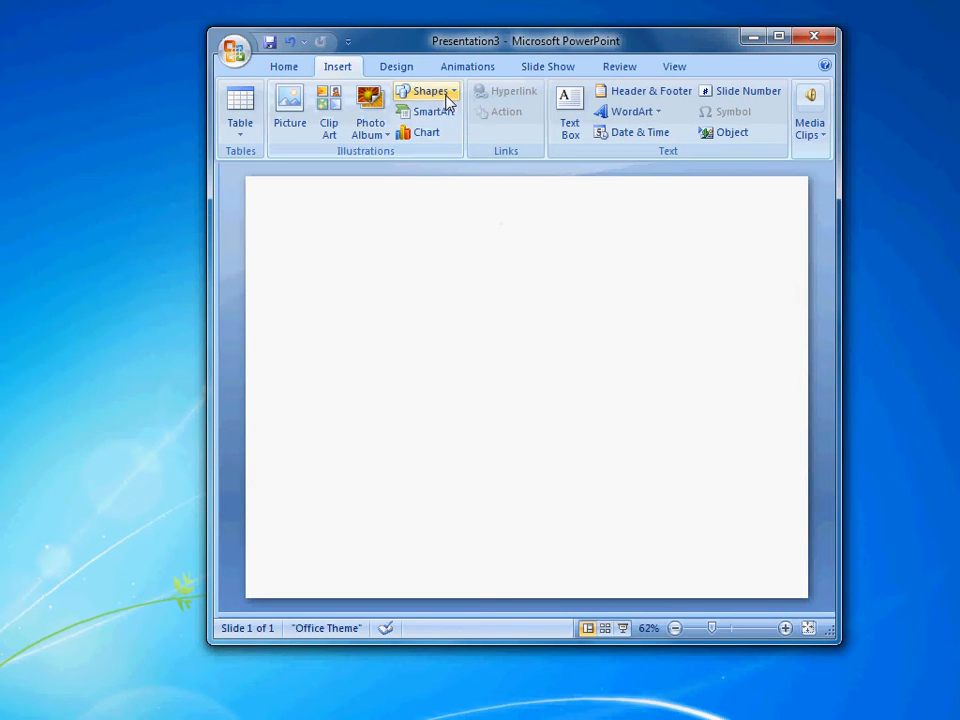
pyautogui.moveTo(446, 97)
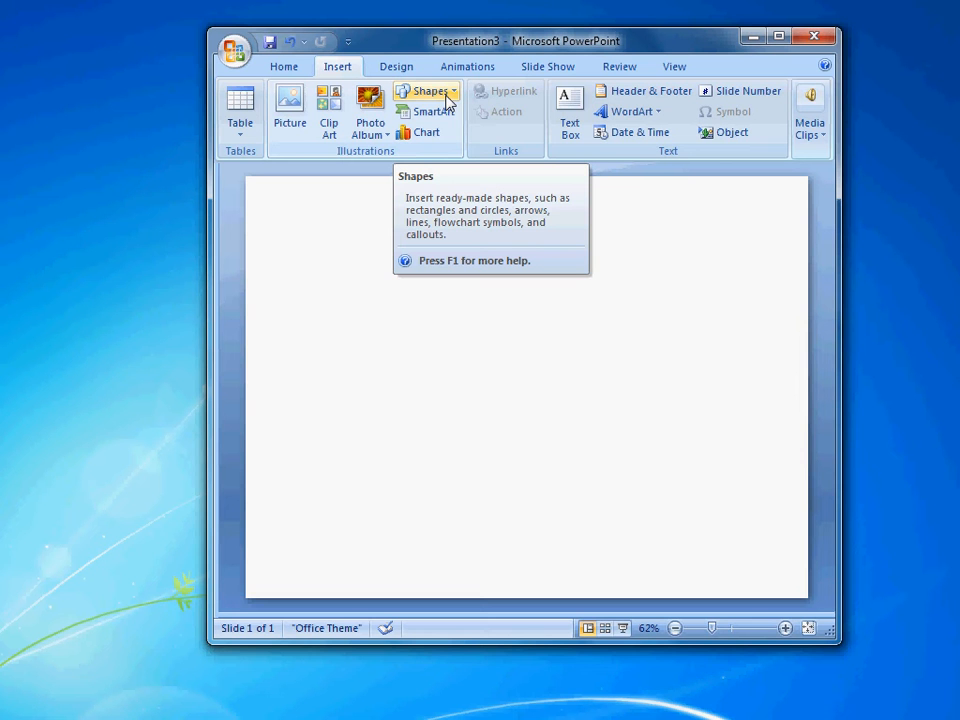
# - Draw a rounded rectangle near the top left of the blank slide
pyautogui.click(423, 91)
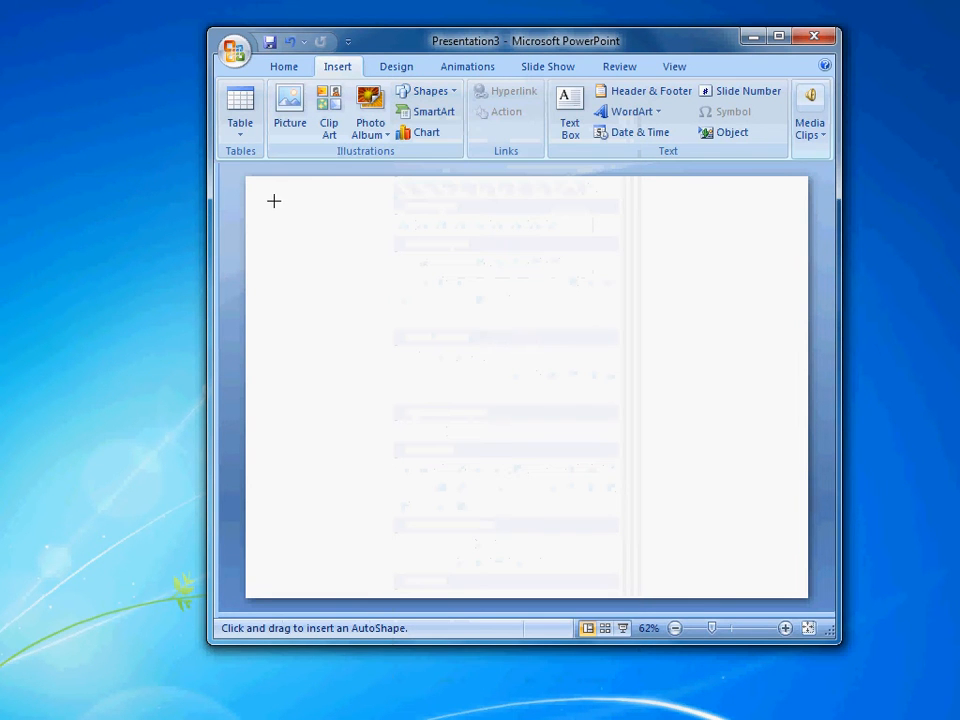
pyautogui.moveTo(273, 201); pyautogui.dragTo(447, 298)
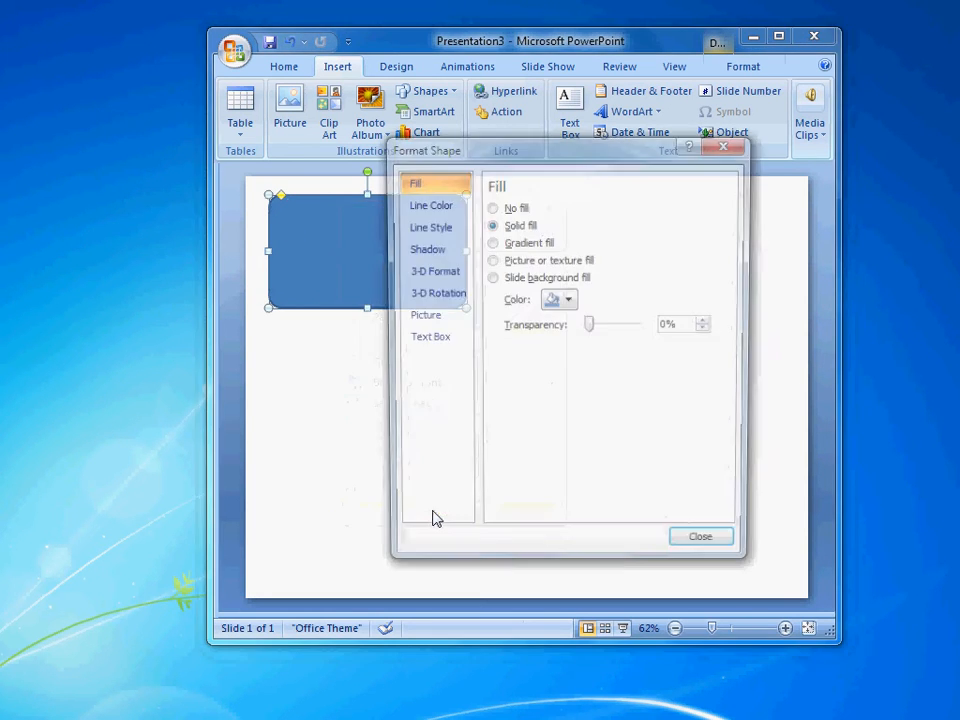
# - Apply a dark grey gradient fill with stop transparencies of 21% and 46%
pyautogui.click(493, 242)
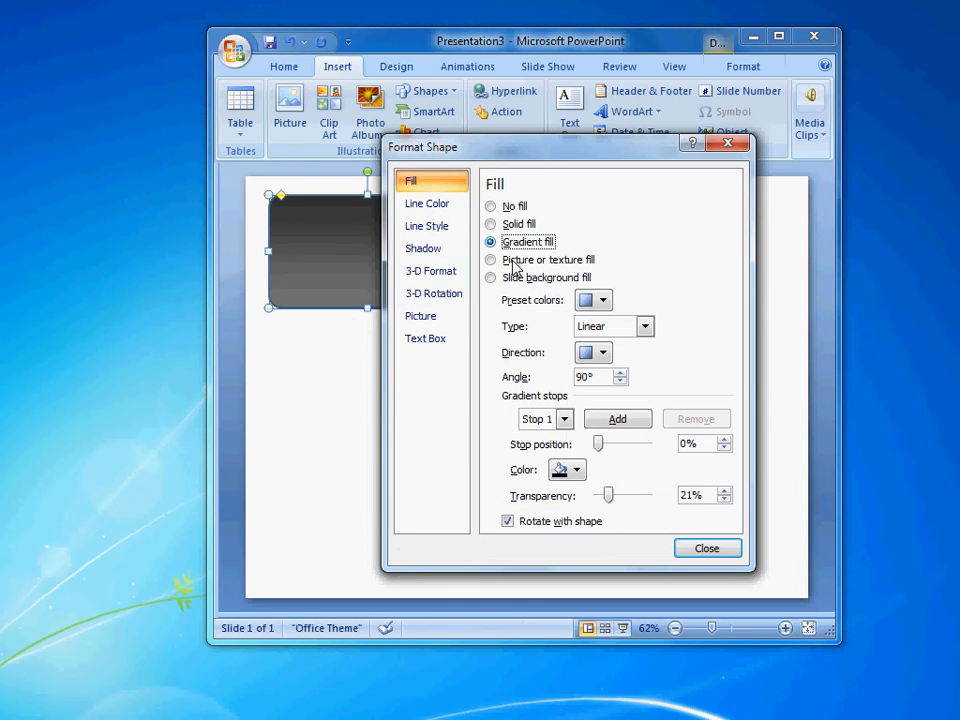
pyautogui.click(568, 419)
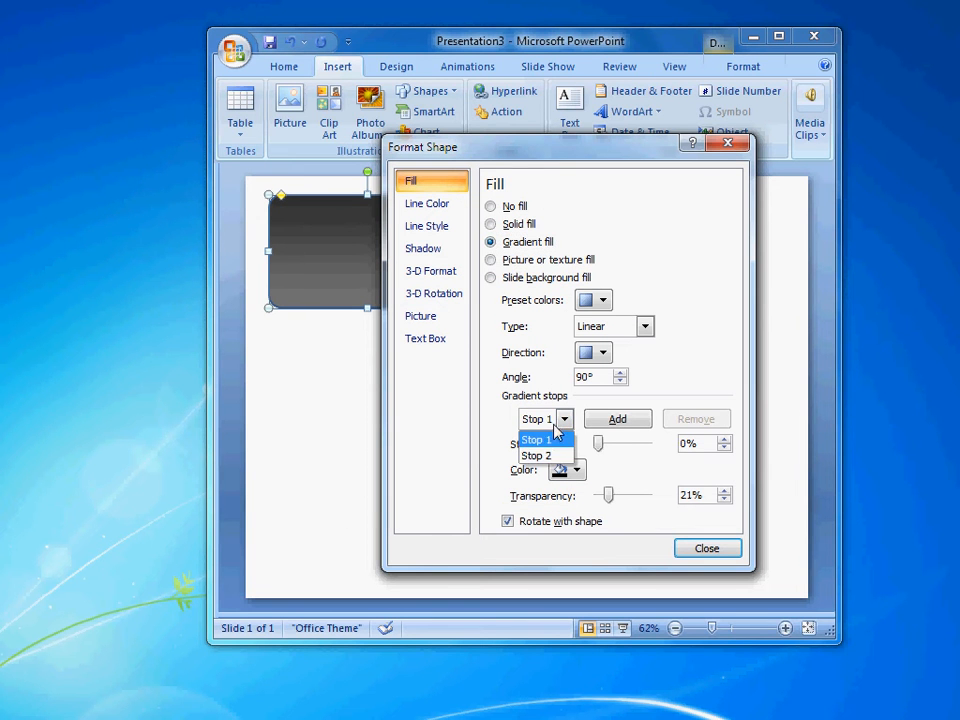
pyautogui.click(537, 439)
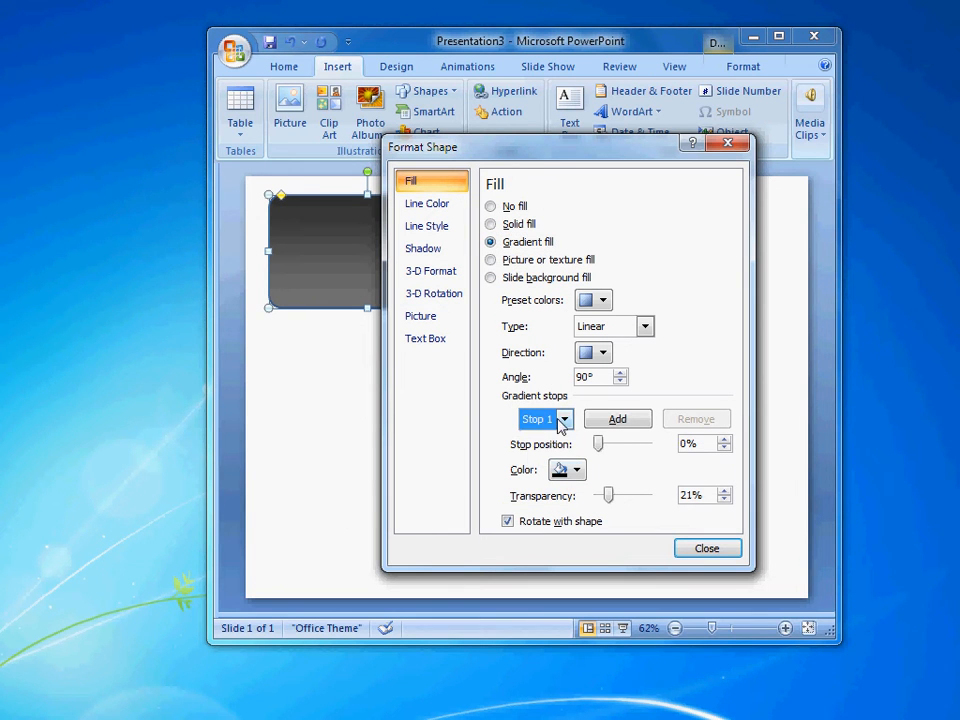
pyautogui.click(563, 419)
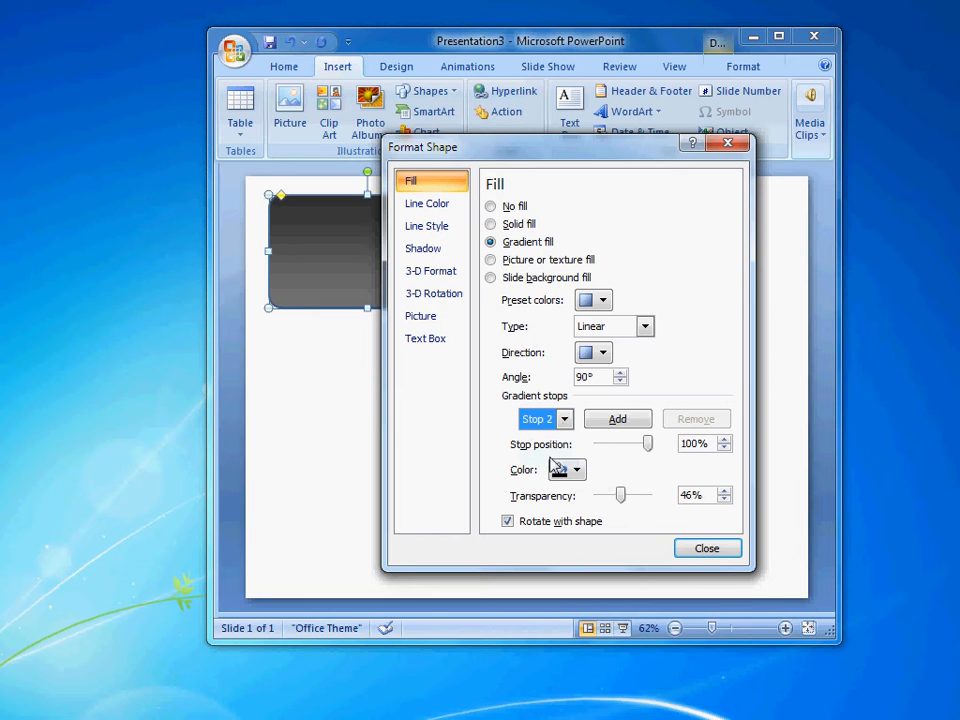
pyautogui.moveTo(702, 515)
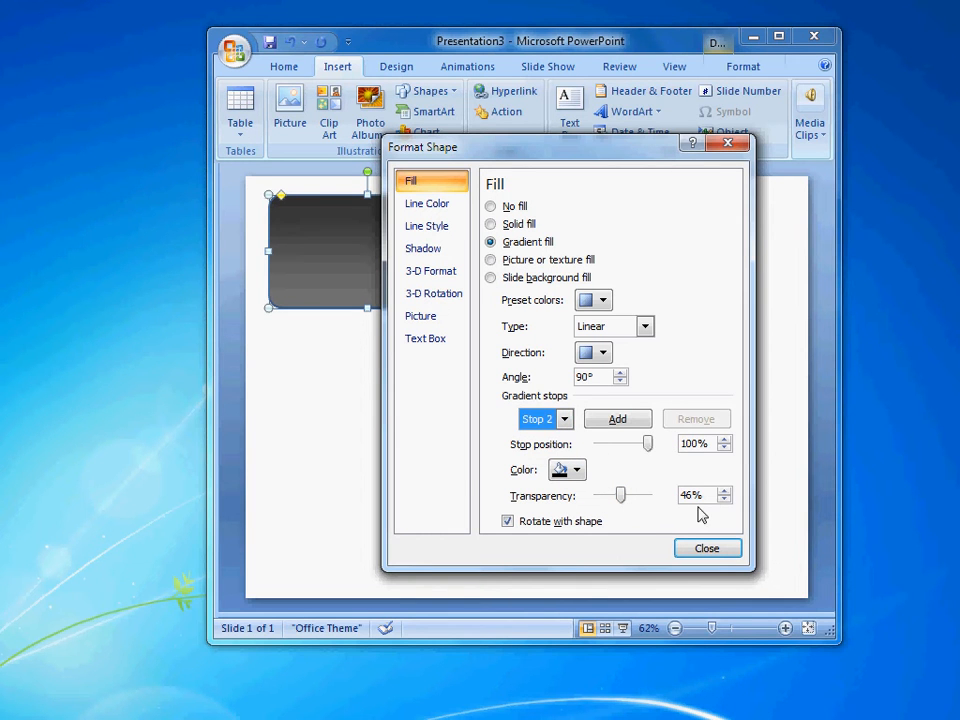
pyautogui.click(564, 418)
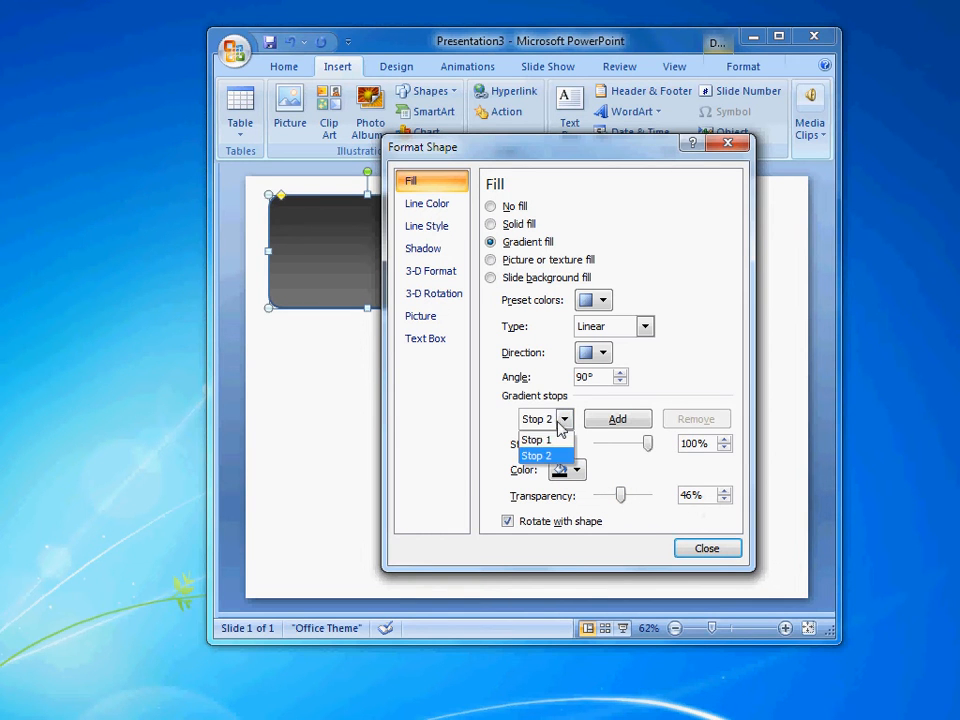
pyautogui.click(534, 439)
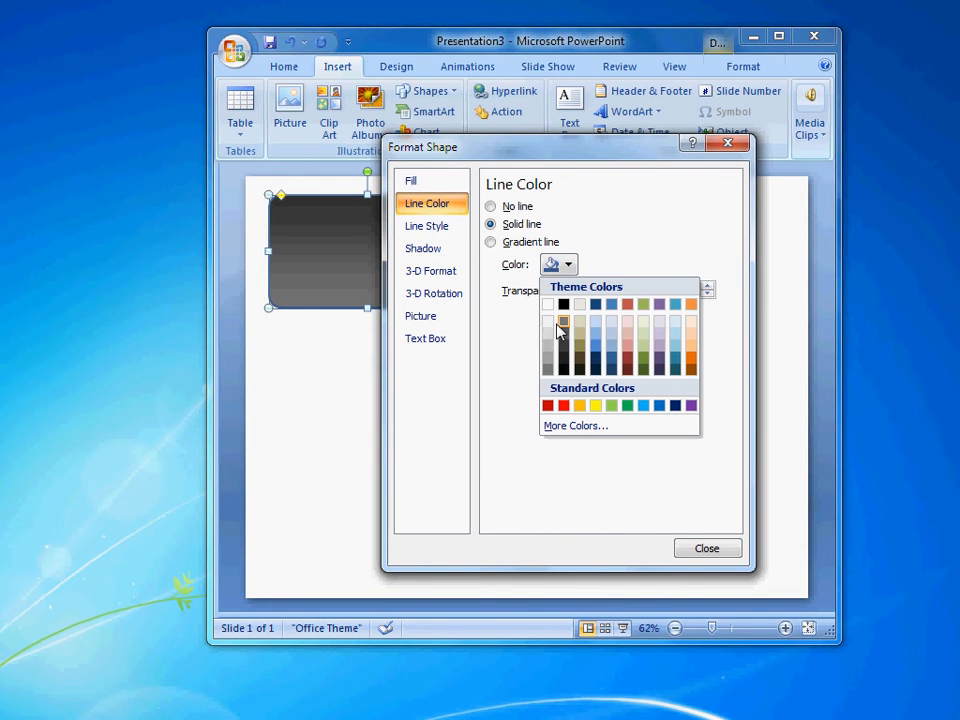
# - Add a light grey 2 pt outline and a soft outer shadow to the rectangle
pyautogui.click(432, 225)
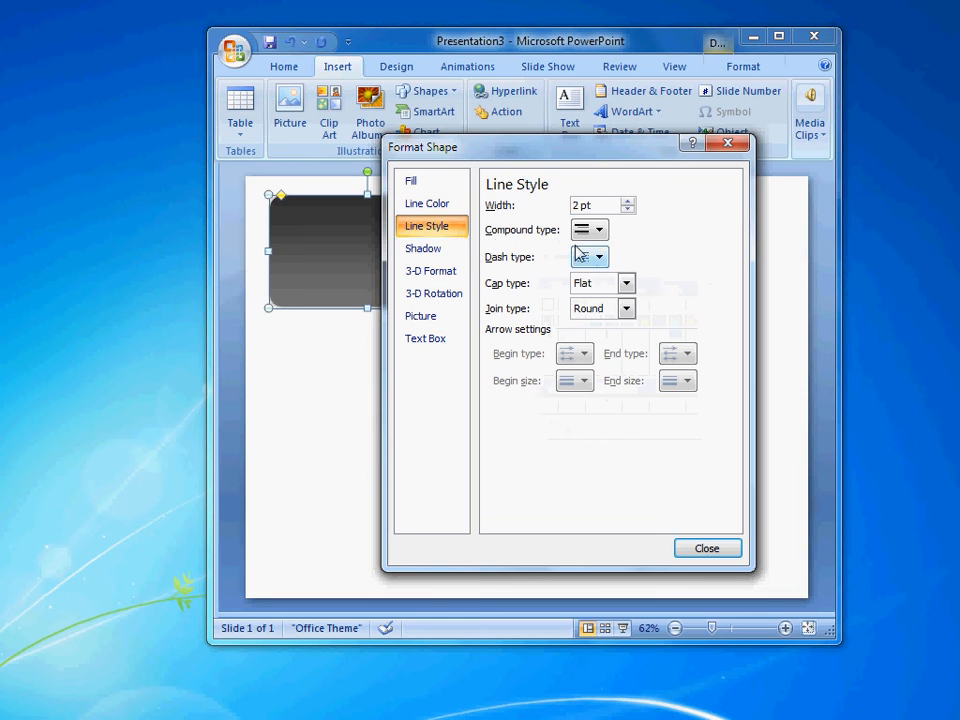
pyautogui.click(423, 248)
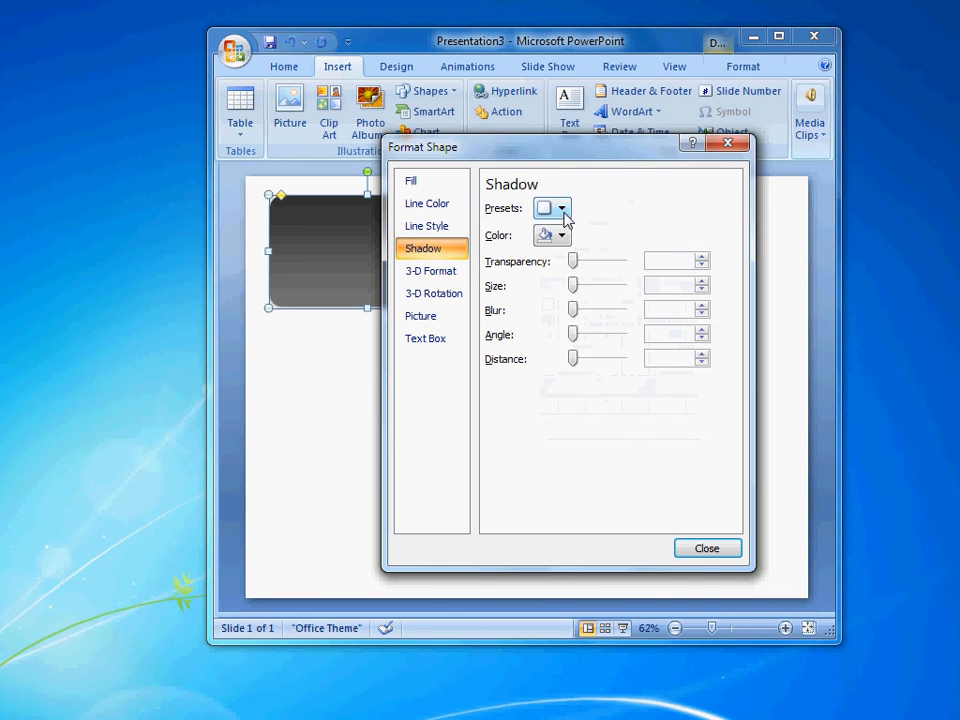
pyautogui.click(563, 208)
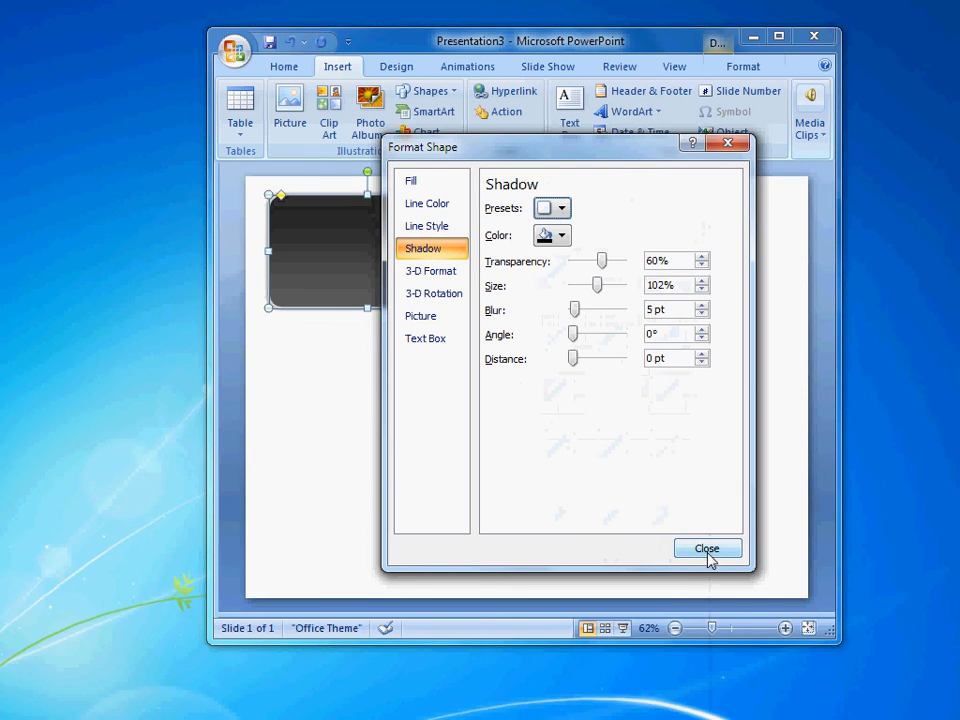
pyautogui.click(707, 548)
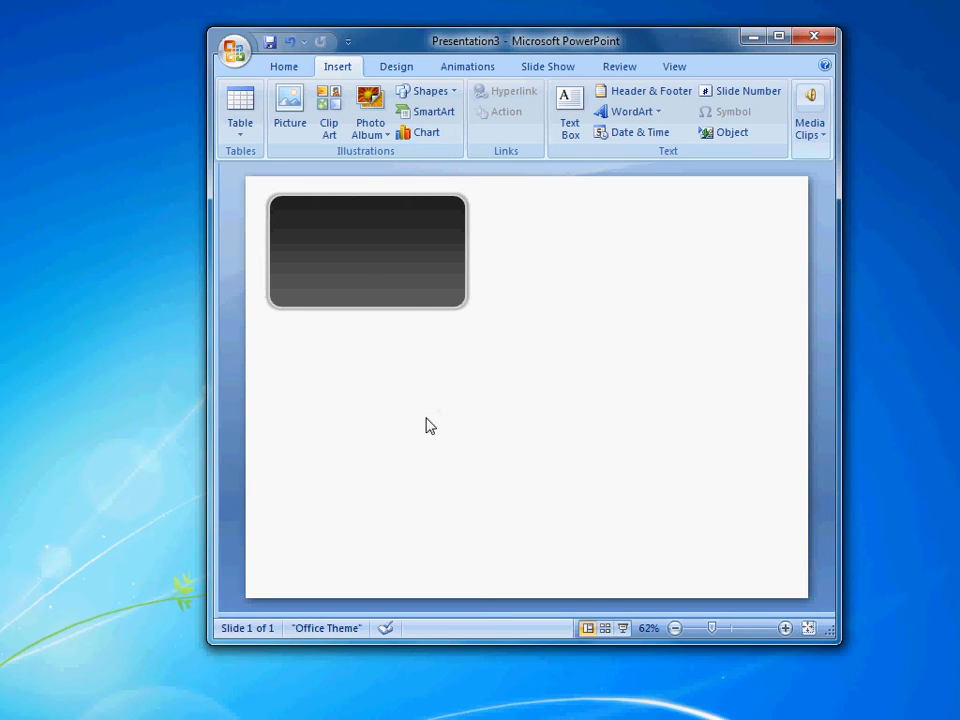
pyautogui.moveTo(344, 393)
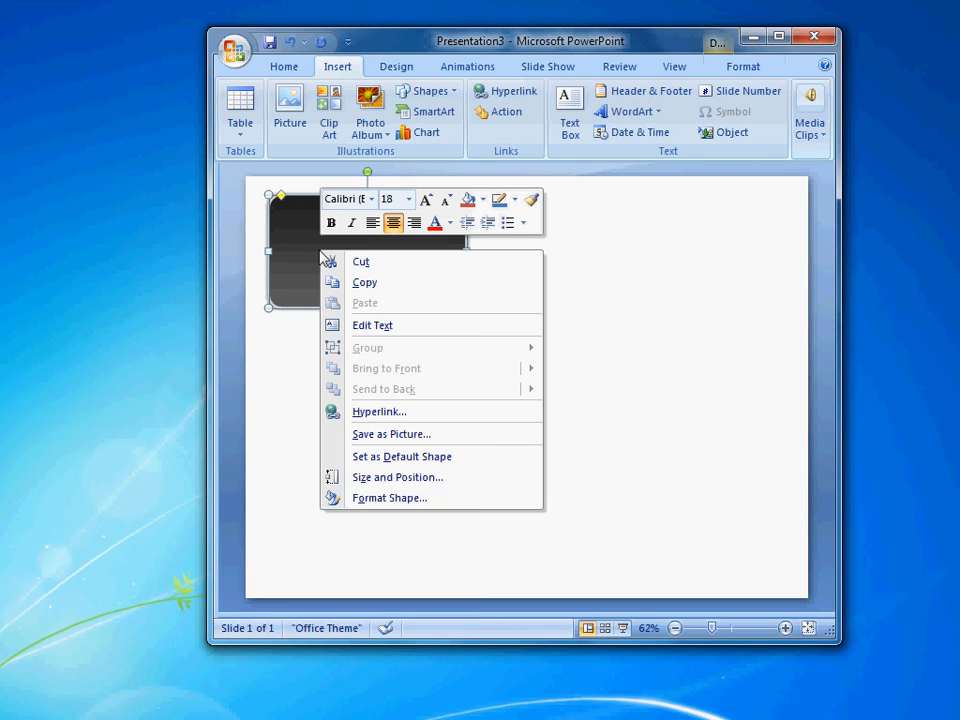
pyautogui.moveTo(397, 506)
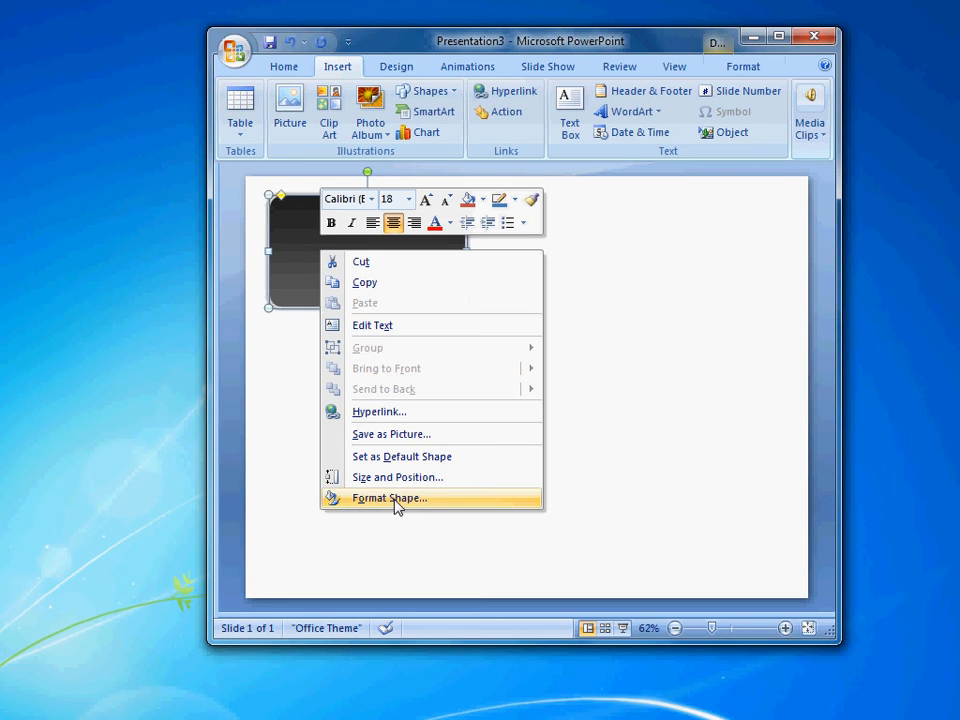
# - Reopen Format Shape for the dark rounded rectangle
pyautogui.click(391, 434)
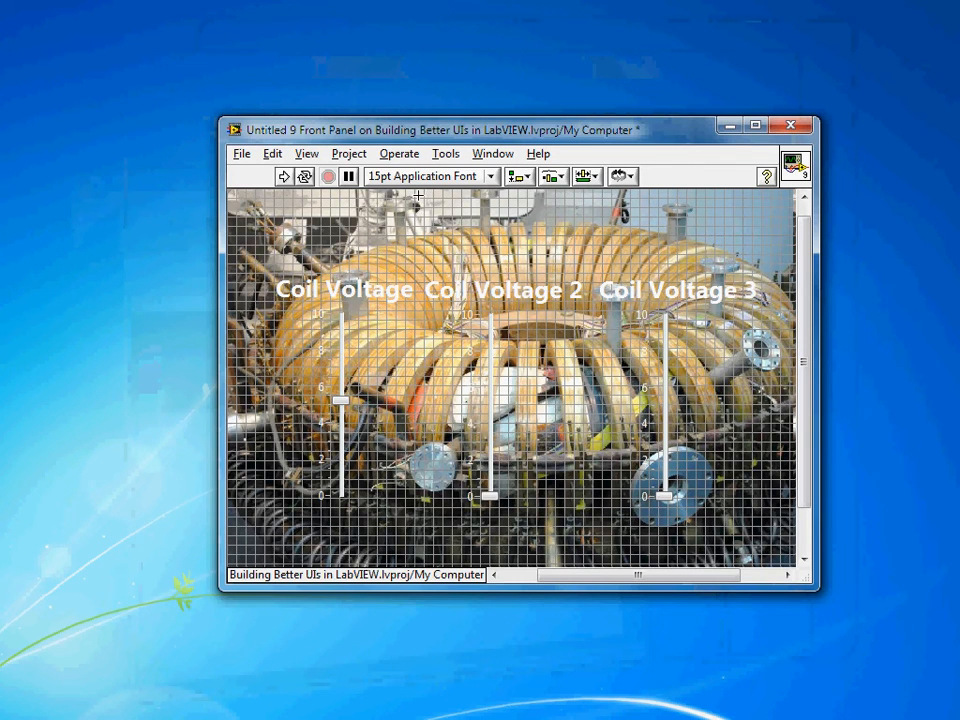
# - Paste the PowerPoint rectangle onto the front panel and move it to the back
pyautogui.click(272, 153)
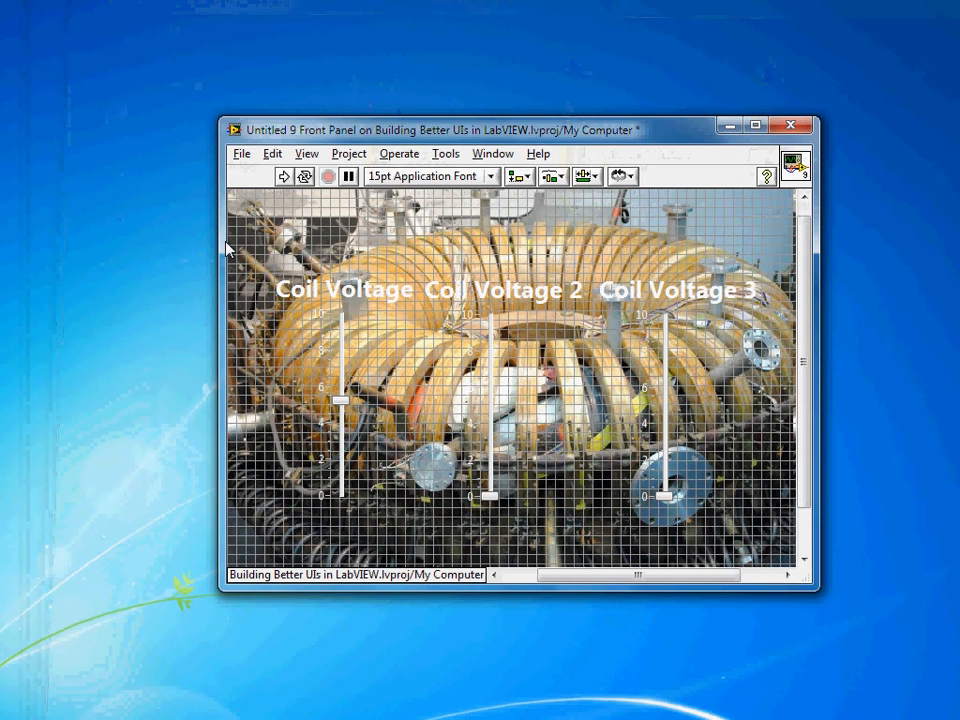
pyautogui.moveTo(283, 234)
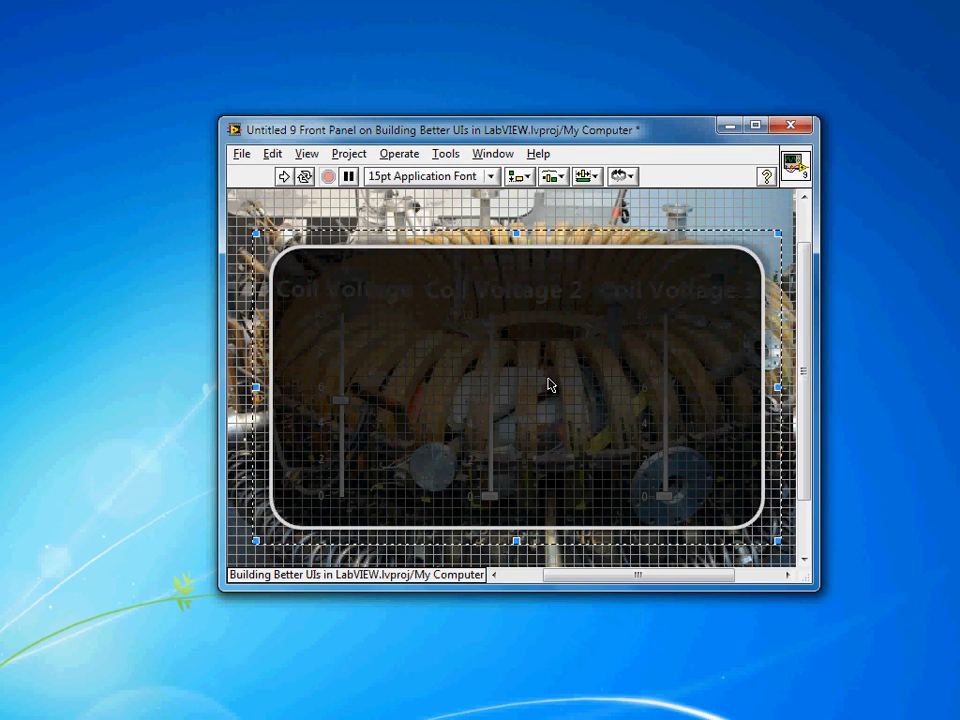
pyautogui.click(617, 176)
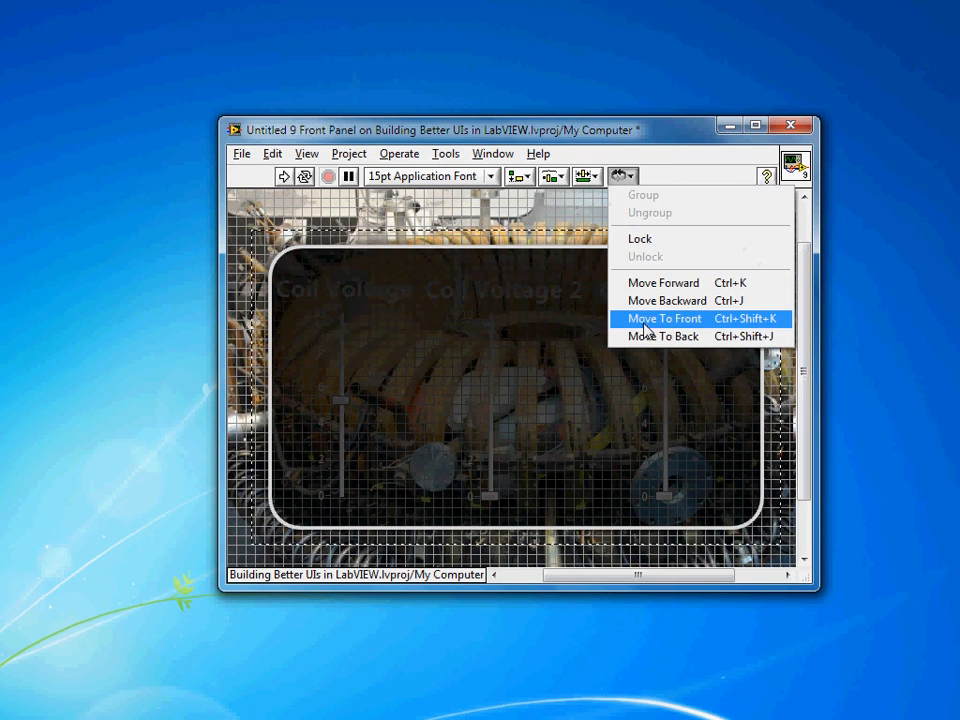
pyautogui.click(665, 318)
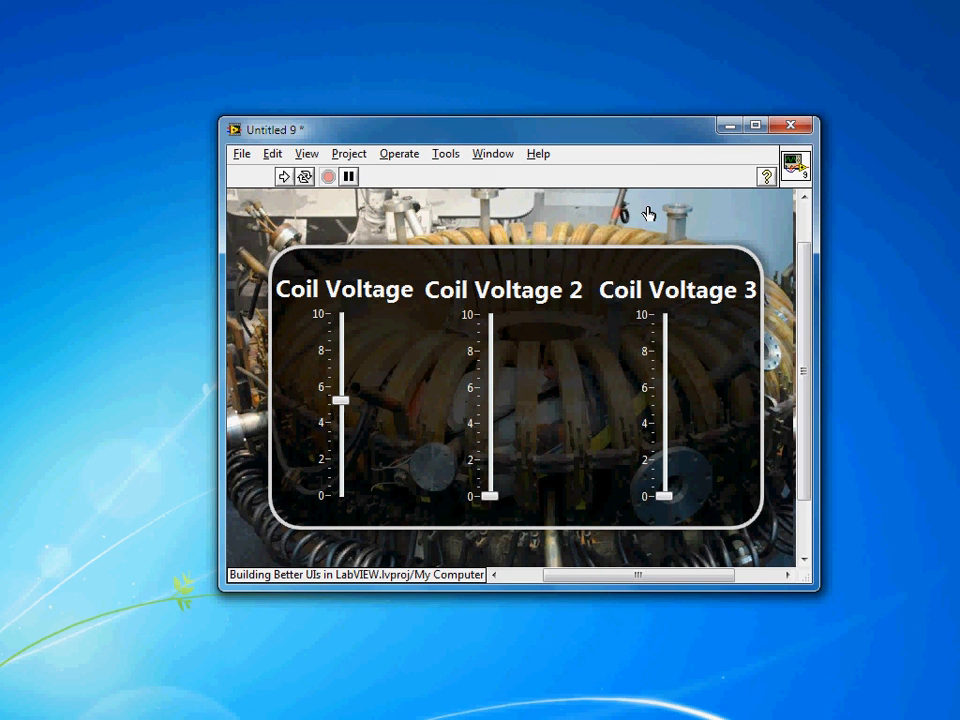
pyautogui.moveTo(504, 508)
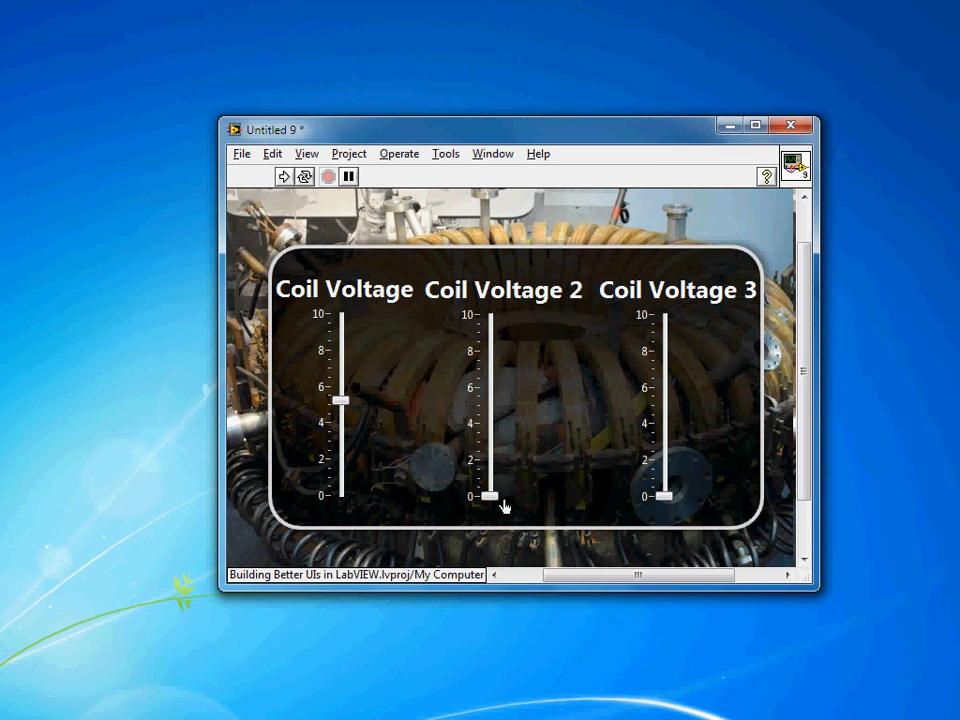
# - Drag the Coil Voltage 2 slider from 0 up to about 3
pyautogui.moveTo(490, 497); pyautogui.dragTo(493, 442)
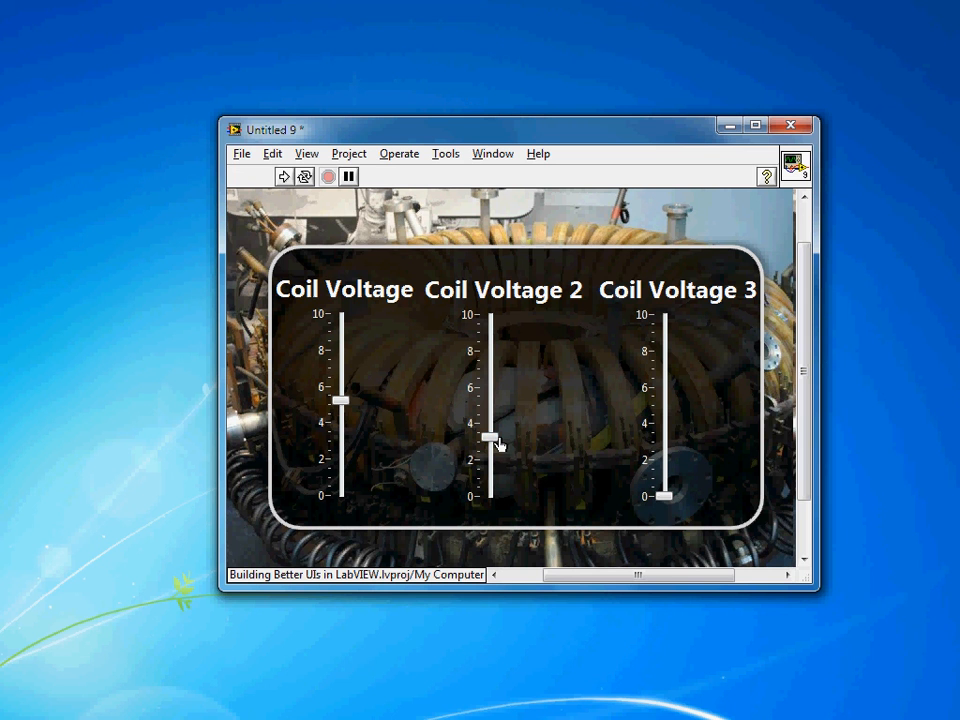